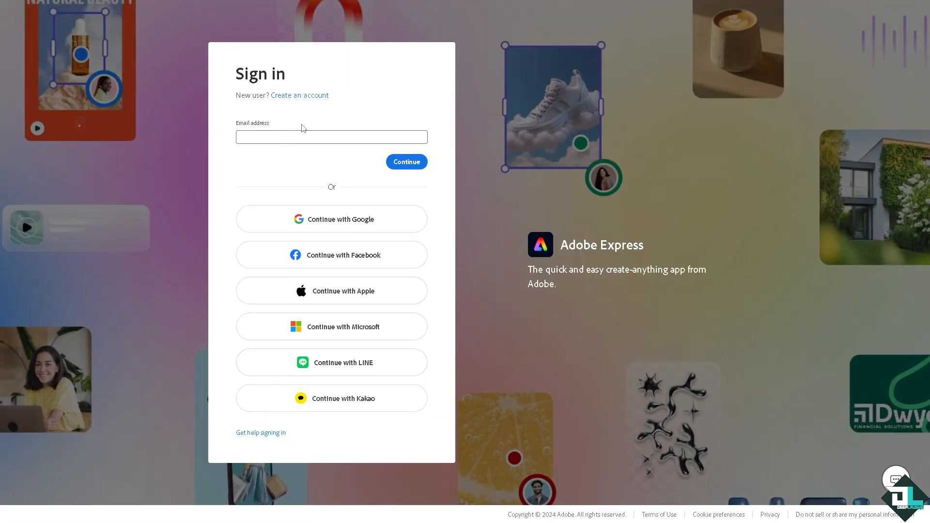
Start signing in to Adobe Express with an email address
left_click(299, 95)
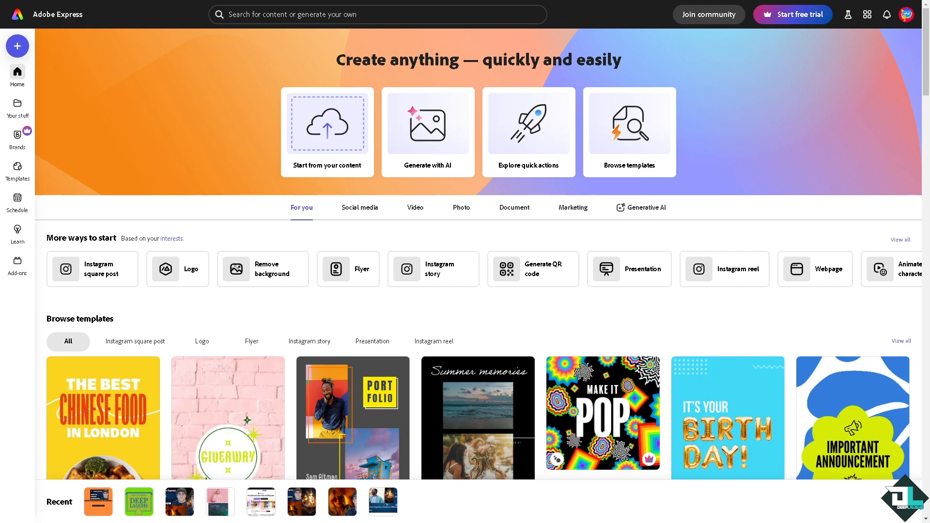
mouse_move(212, 321)
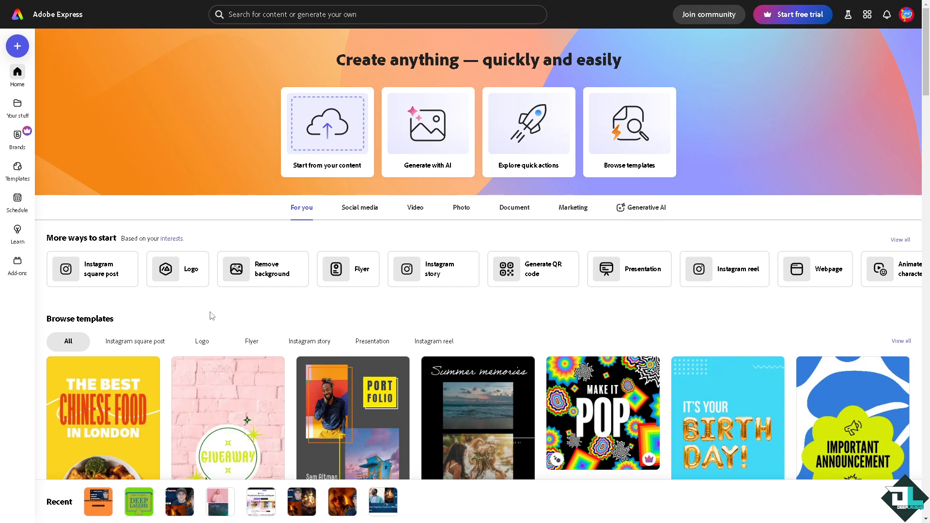
mouse_move(18, 169)
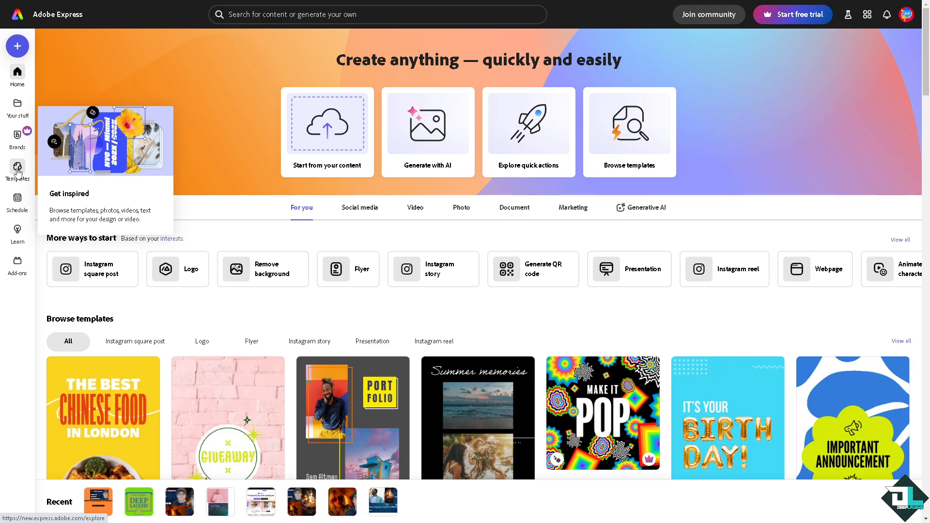
mouse_move(25, 170)
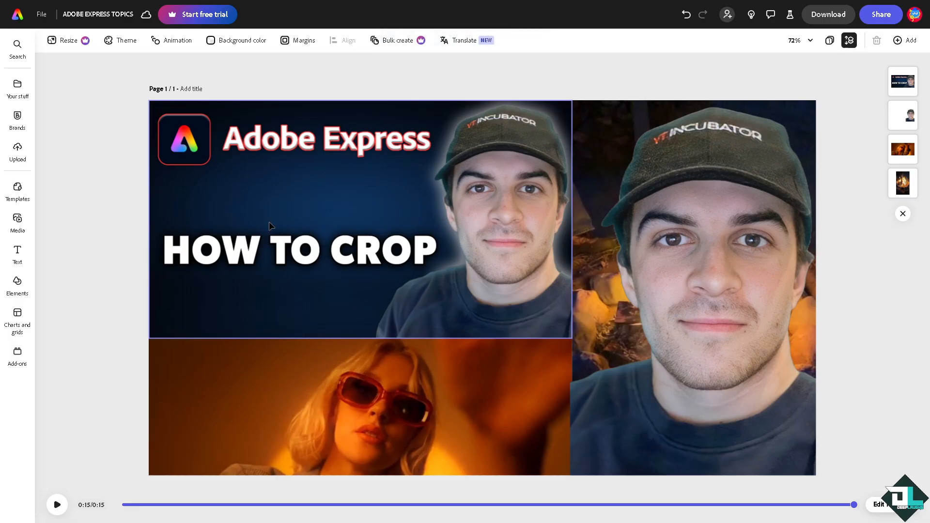
Play a preview of the first page and bring up the add-page choices
left_click(56, 504)
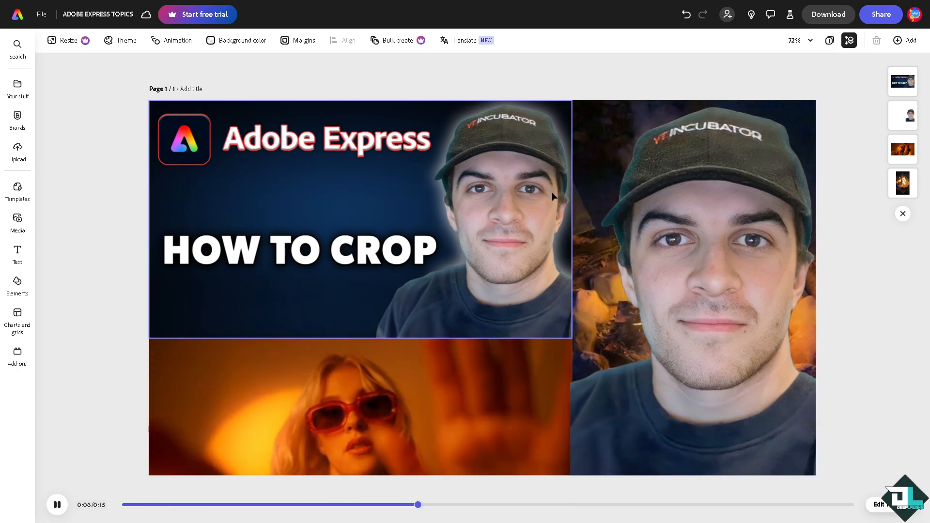
left_click(904, 40)
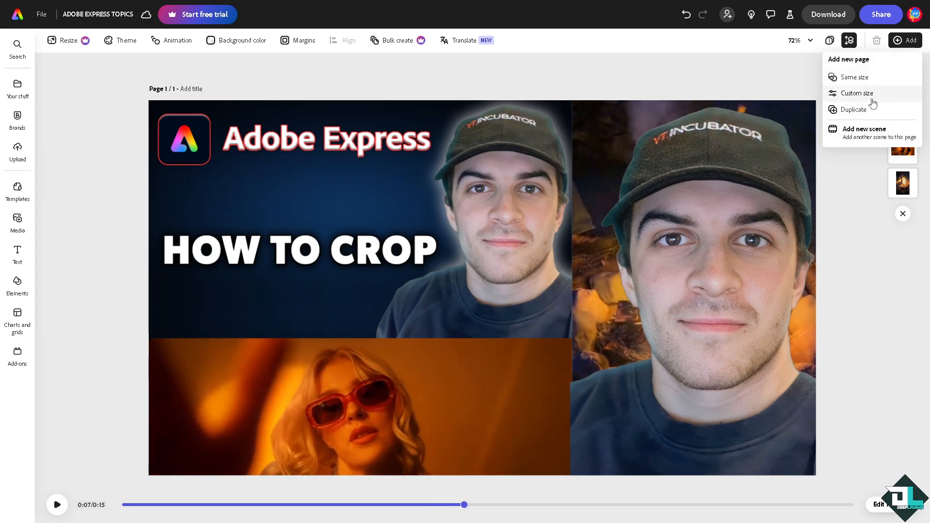
Add a custom-size page 2 holding the rolling-hills landscape photo
left_click(854, 78)
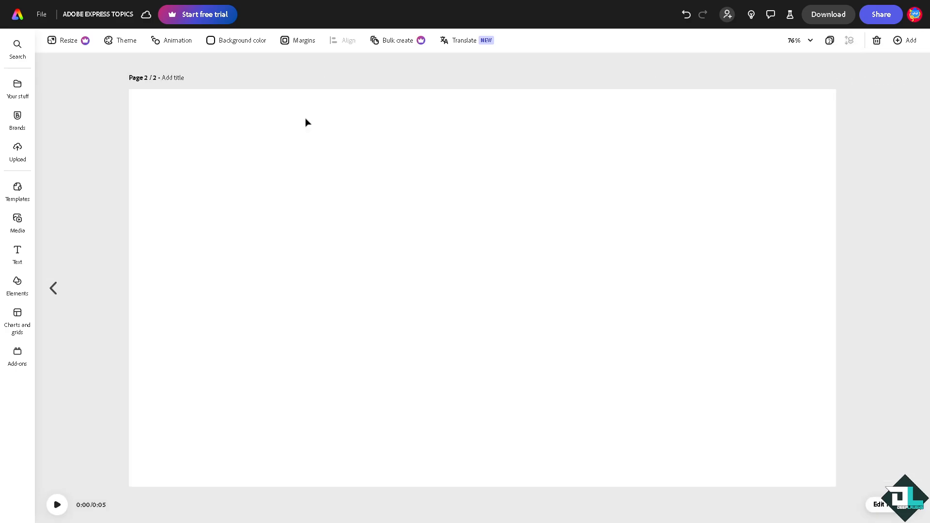
mouse_move(18, 218)
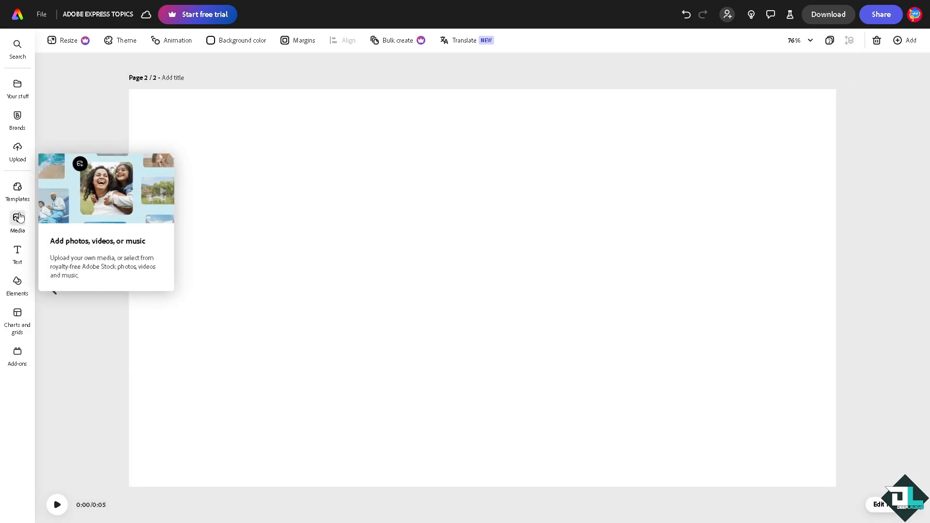
left_click(18, 218)
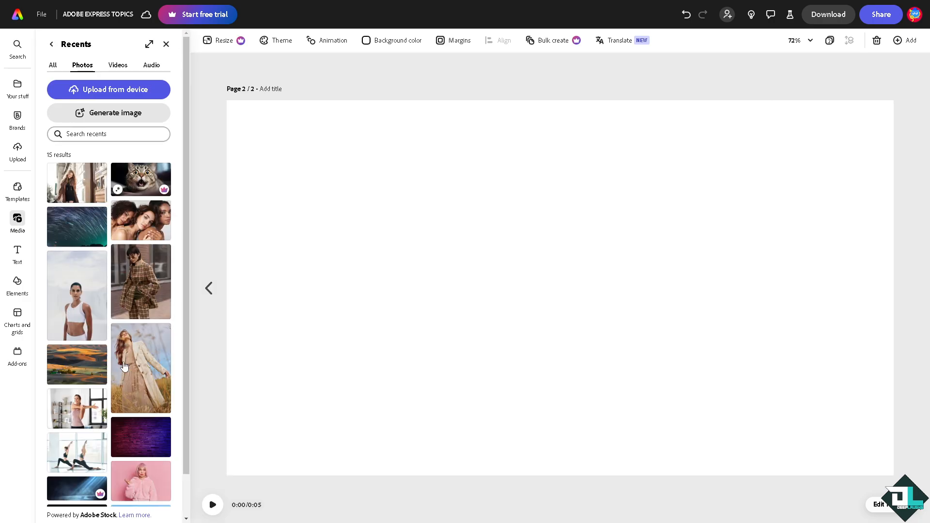
left_click(76, 364)
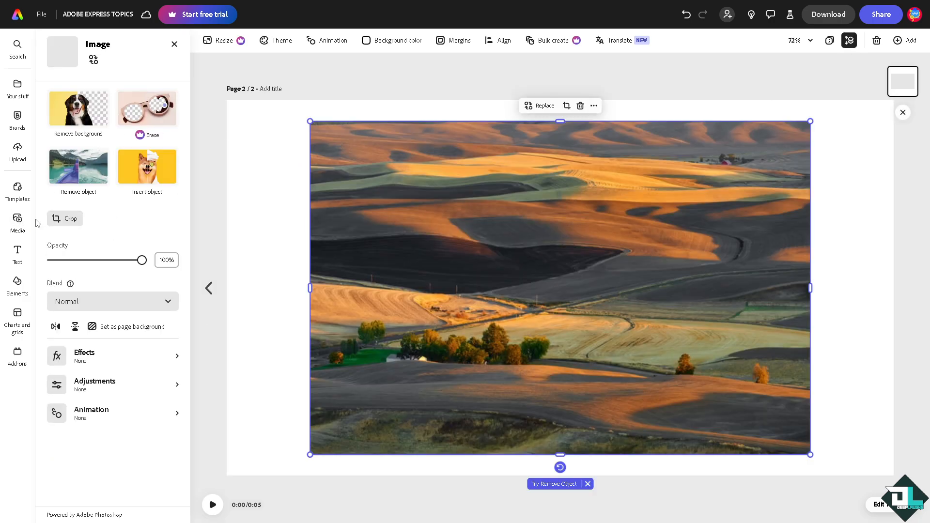
left_click(18, 221)
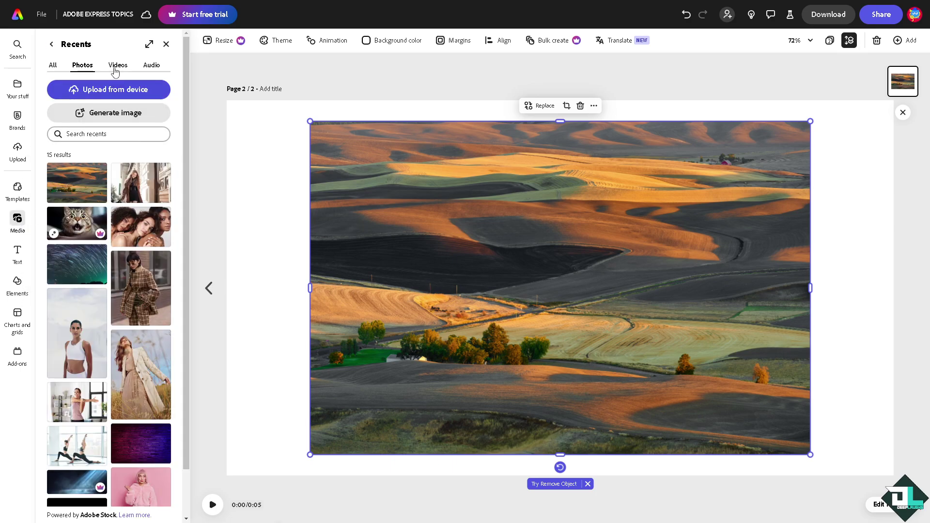
left_click(118, 66)
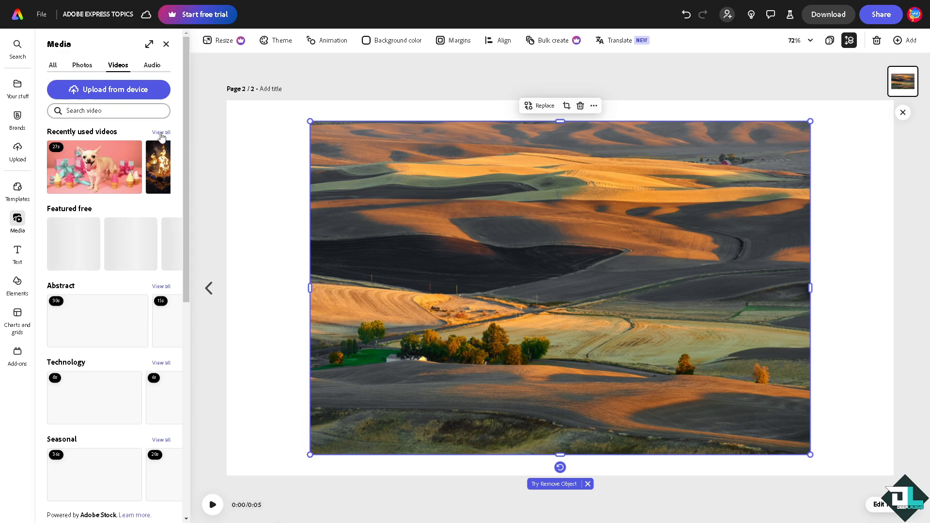
Place the couple-in-hoodies and food-table videos over the landscape photo
left_click(161, 132)
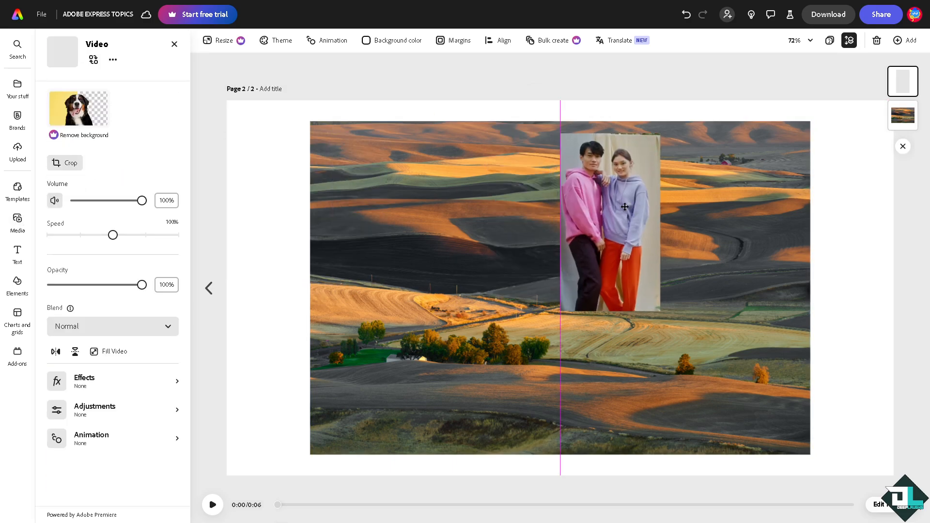
left_click(18, 221)
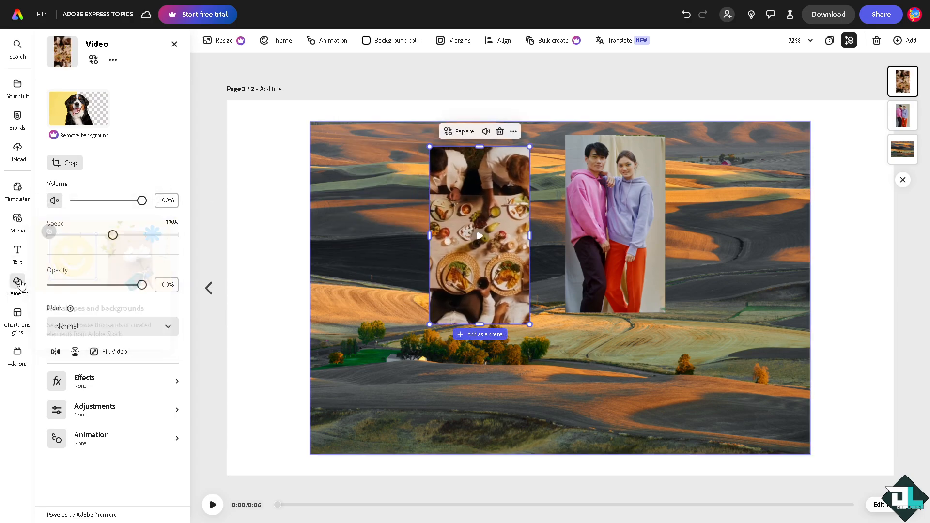
left_click(17, 283)
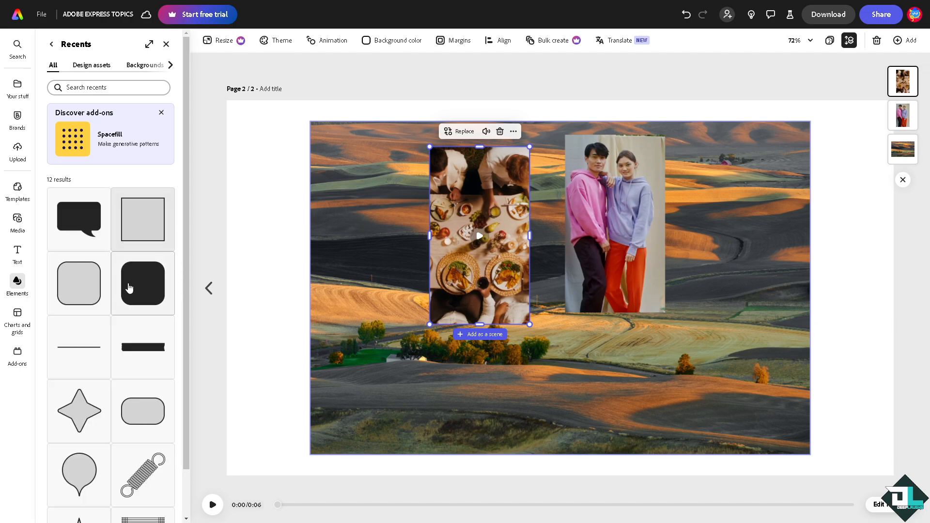
Insert the four-point star shape from the recent elements
scroll("down", 3)
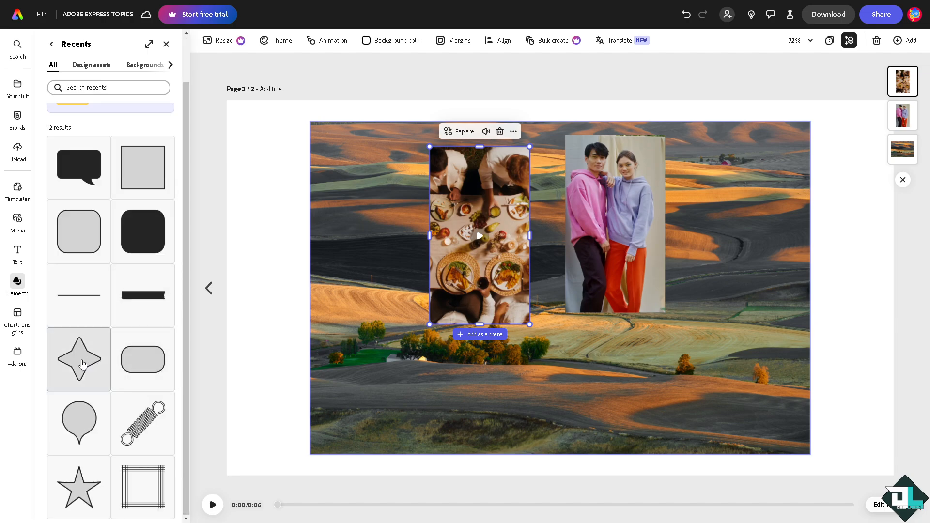
left_click(79, 360)
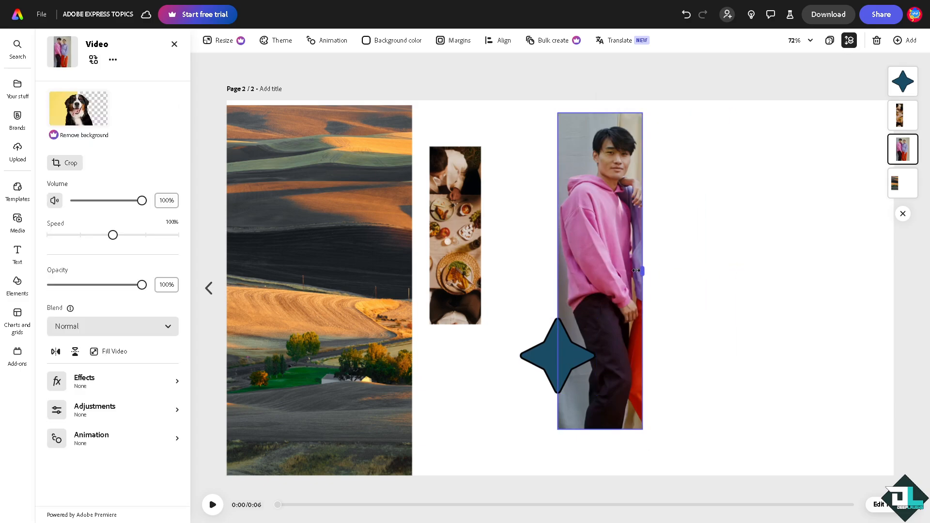
Select the dark-teal four-point star beside the cropped photo and video strips
left_click(455, 235)
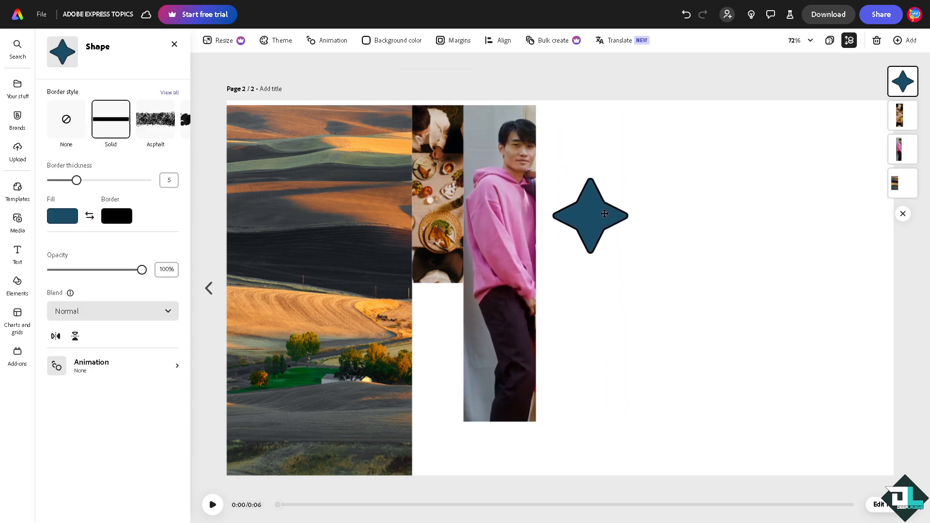
Select the star and replay page 2 as a preview
left_click(214, 505)
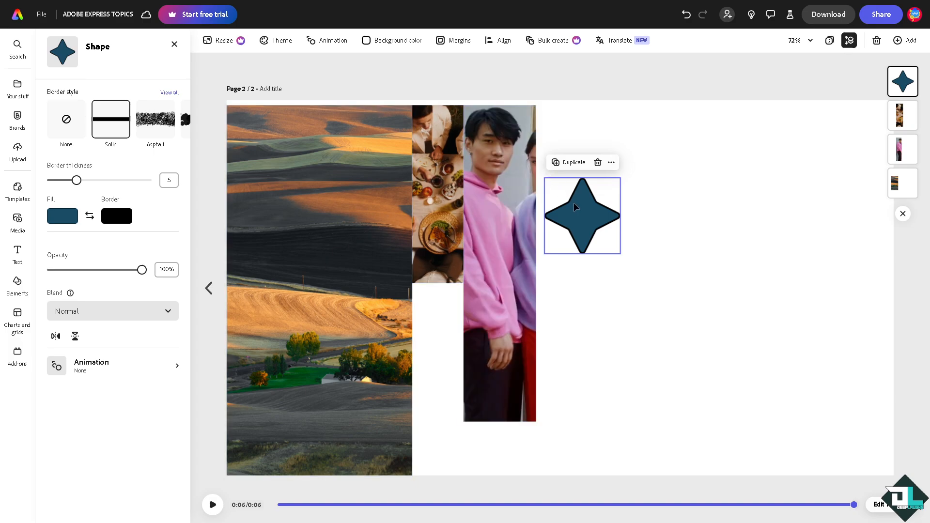
left_click(214, 504)
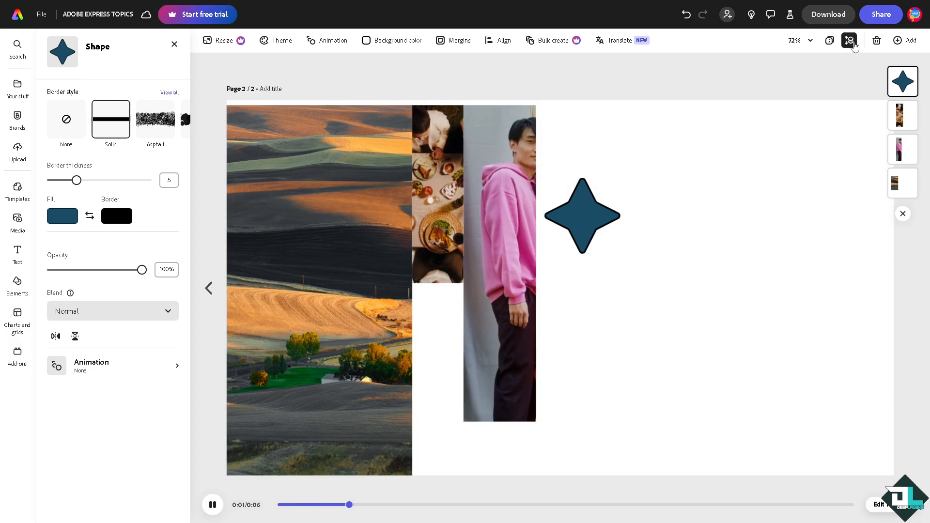
left_click(837, 15)
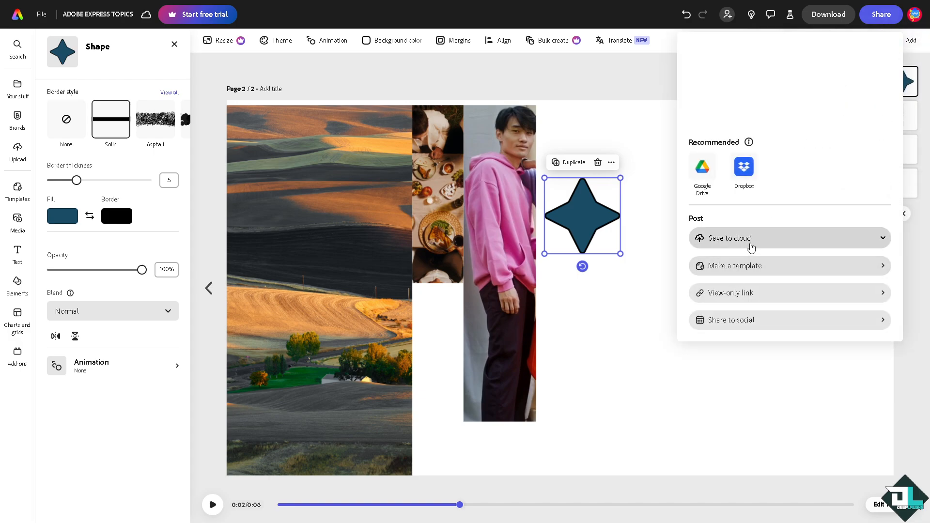
Save the design to the cloud and preview page 2 again
left_click(746, 293)
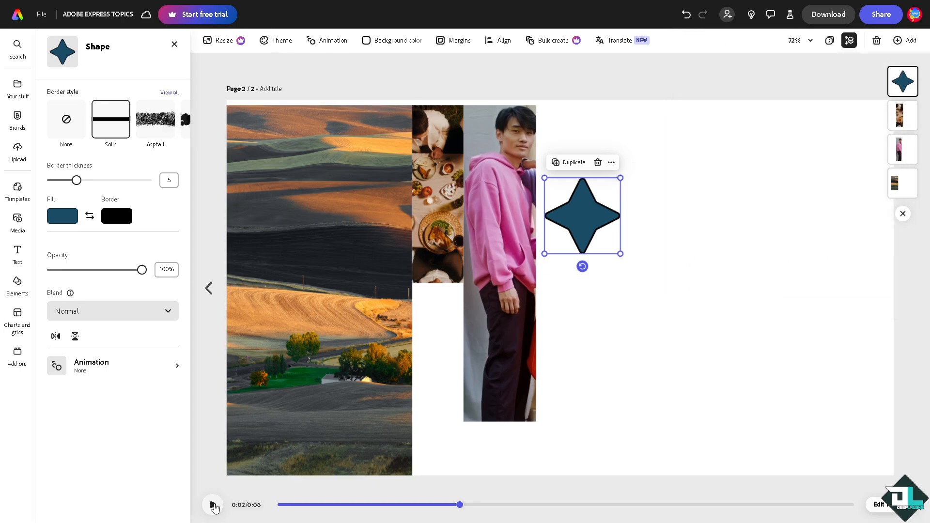
left_click(213, 505)
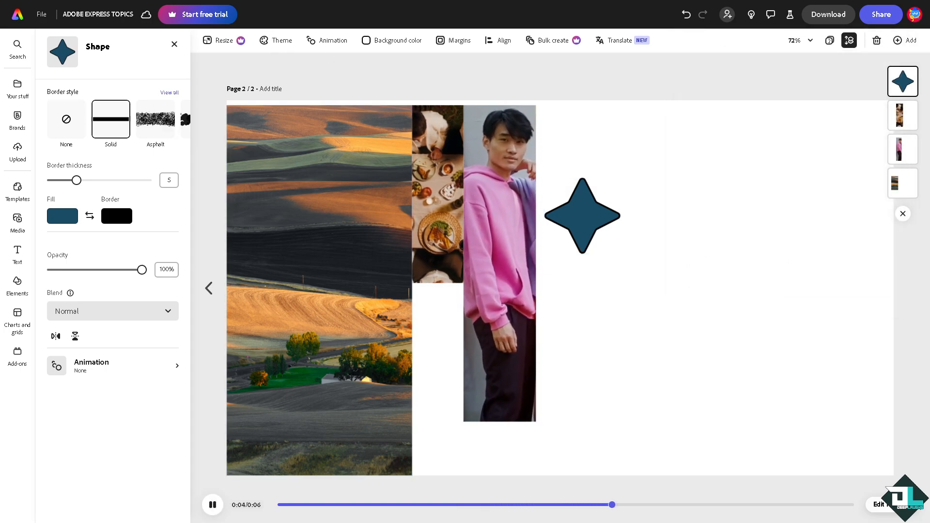